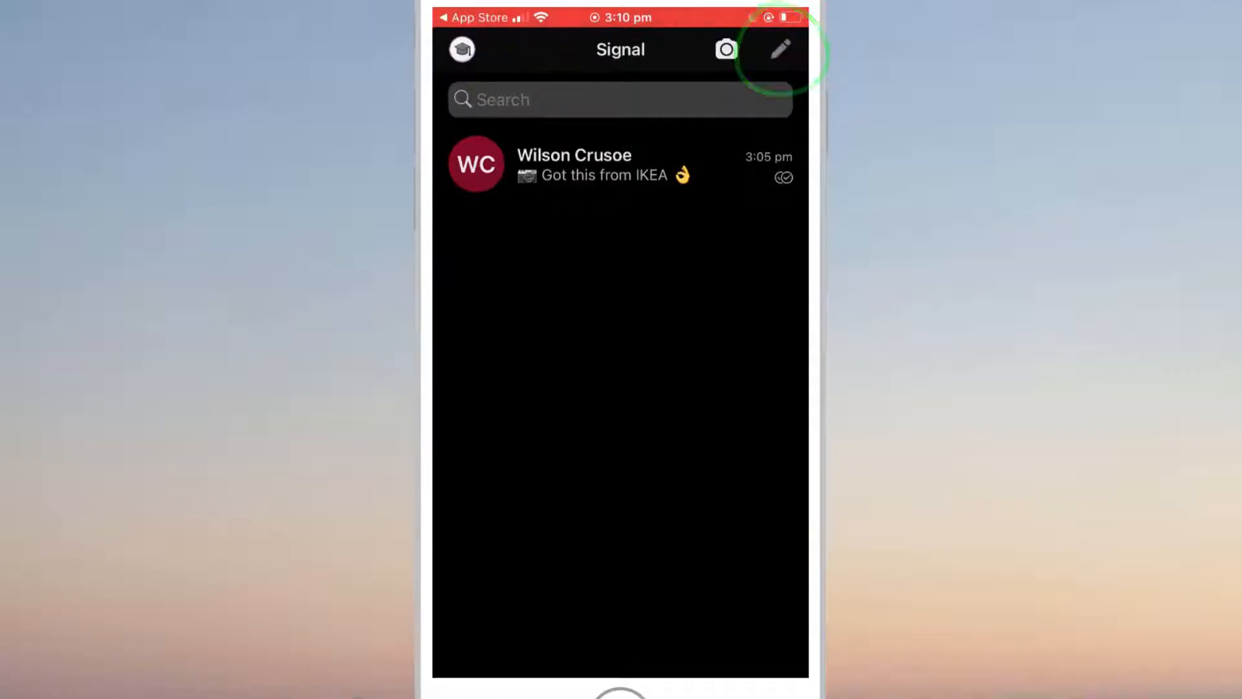
pyautogui.click(778, 50)
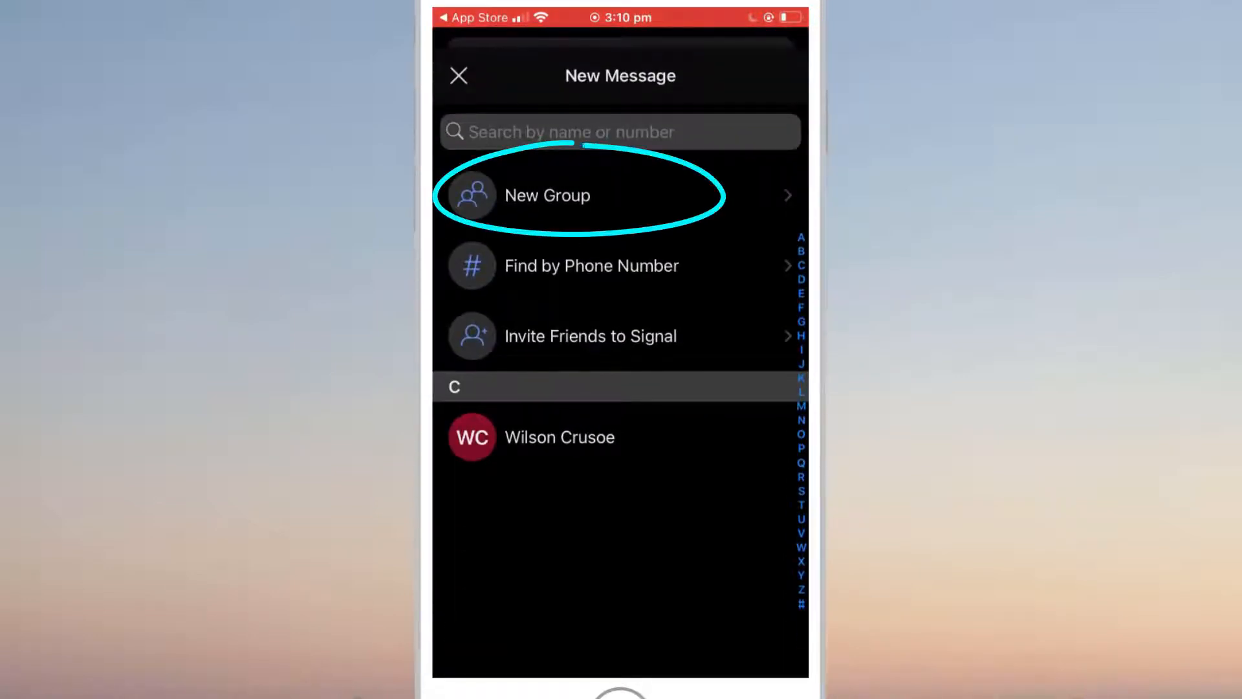
pyautogui.click(546, 195)
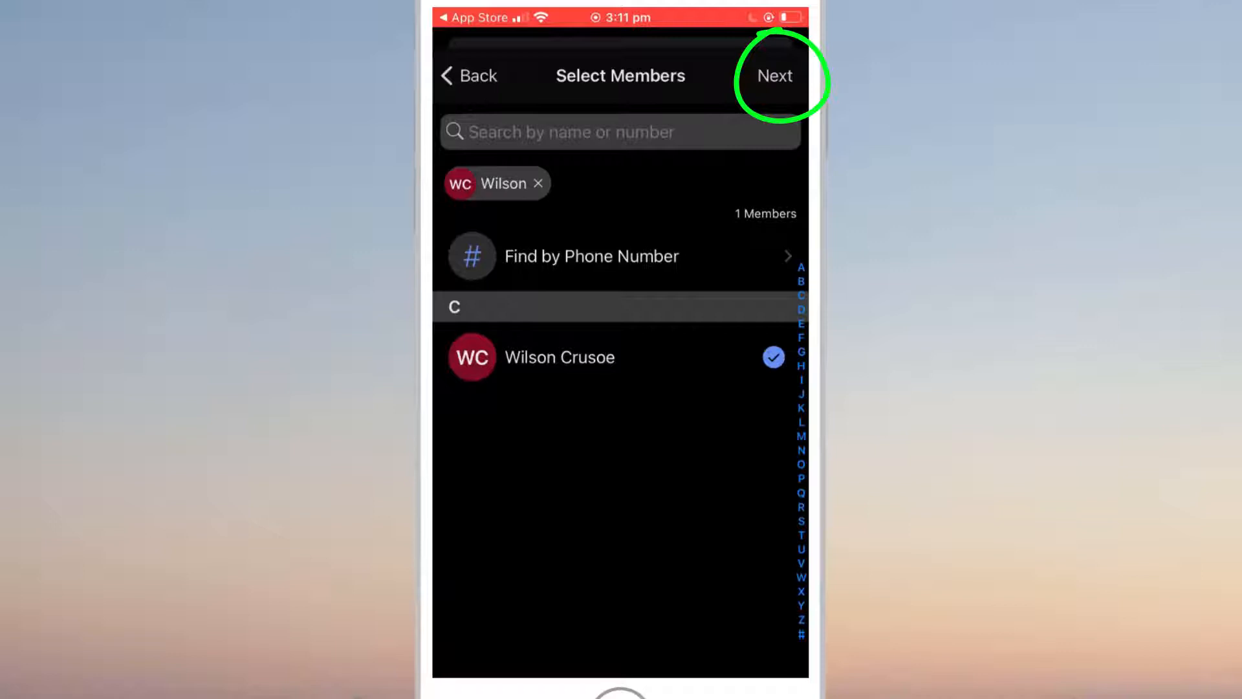
# Name the new group 'Cast Aways' and create it, sending Wilson Crusoe an invitation
pyautogui.click(774, 75)
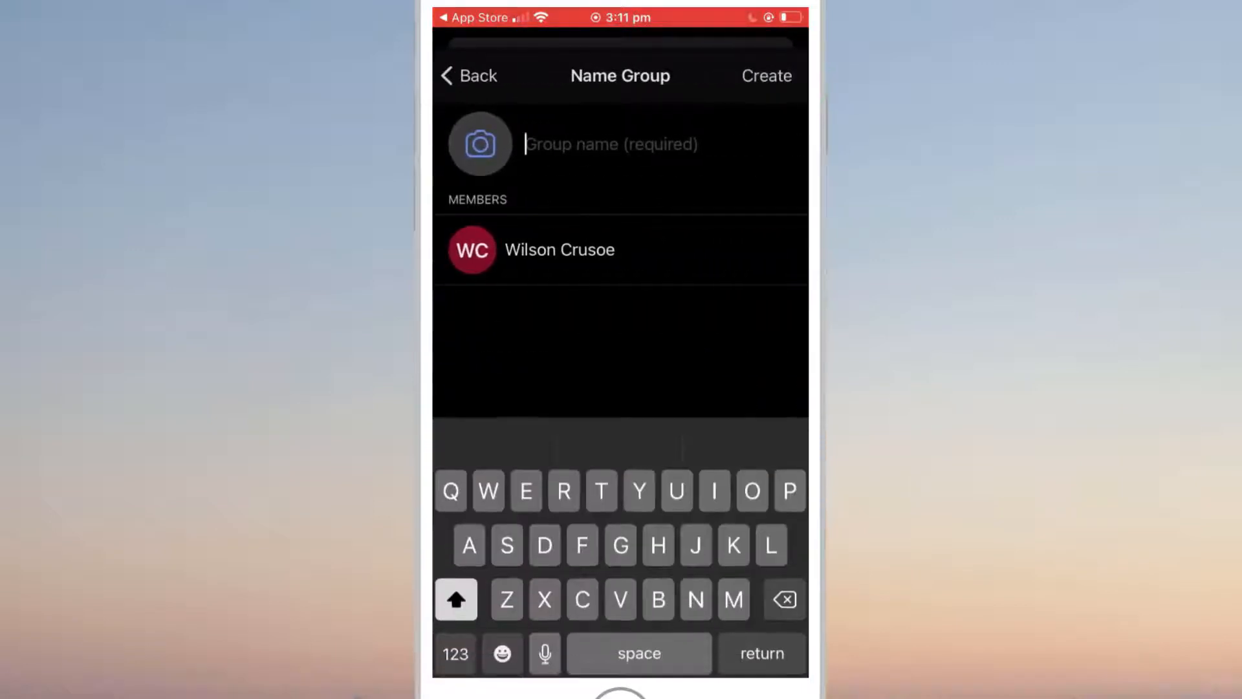
pyautogui.write('Cast')
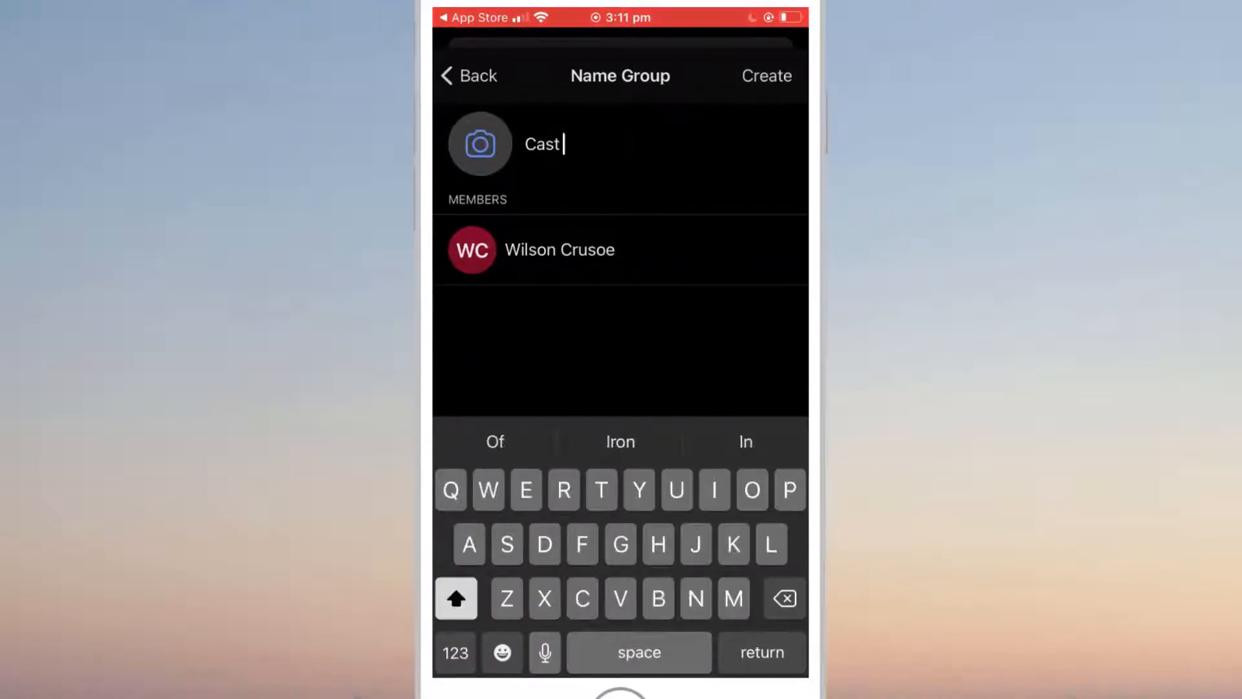
pyautogui.write('Aways')
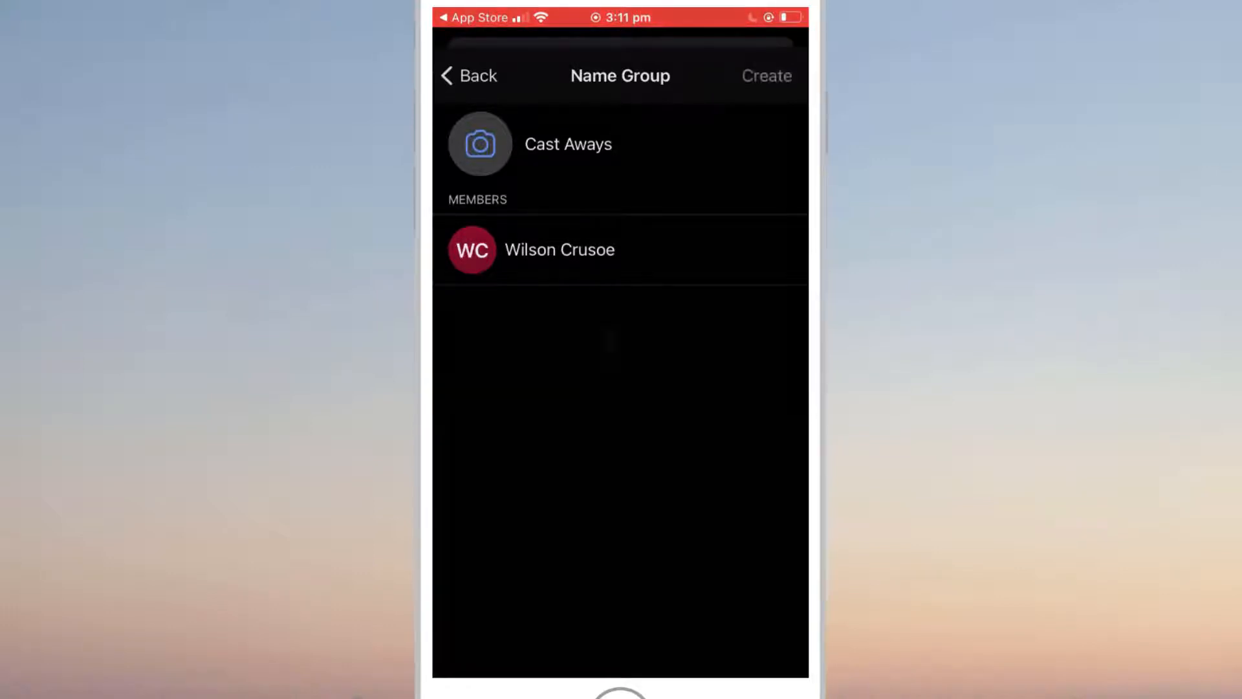
pyautogui.click(765, 75)
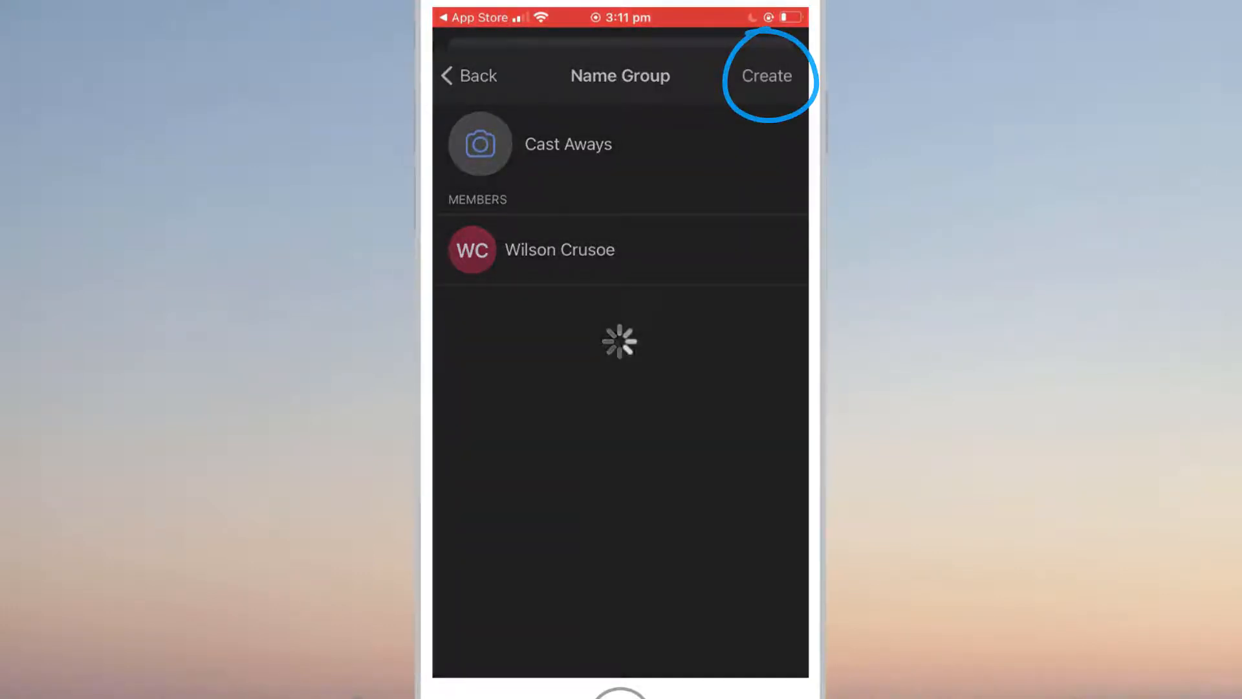
pyautogui.click(765, 75)
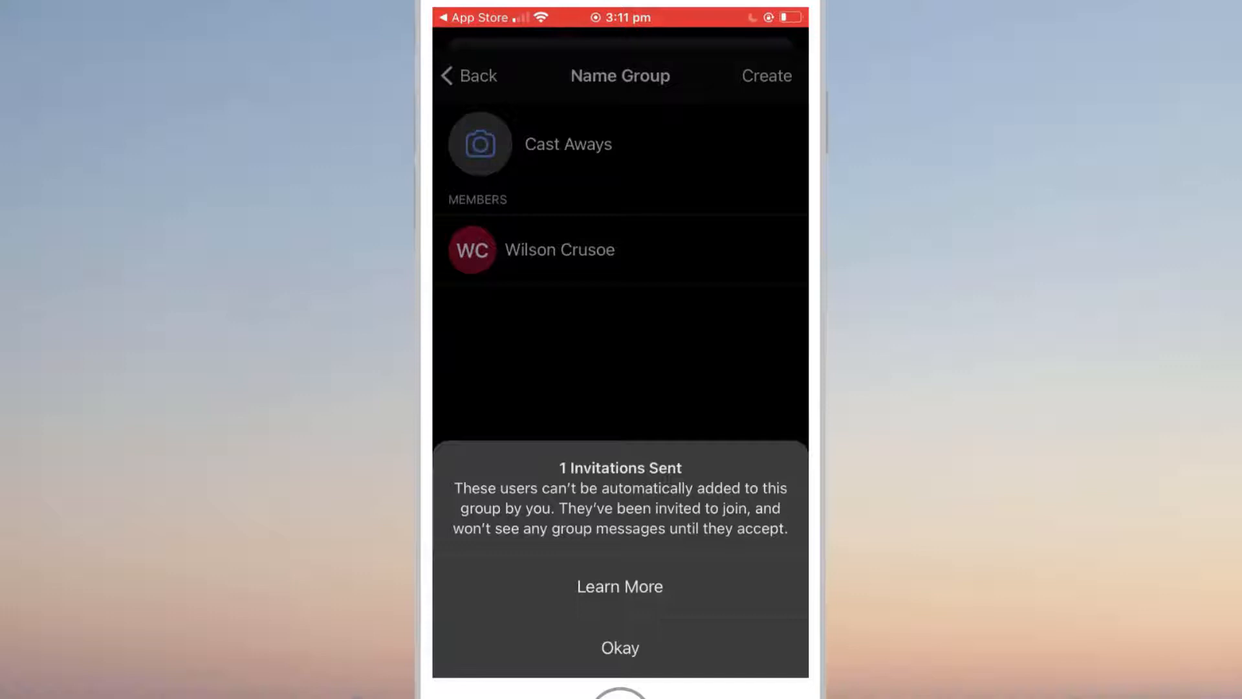
# Dismiss the Invitations Sent notice to reach the Cast Aways group conversation
pyautogui.click(620, 647)
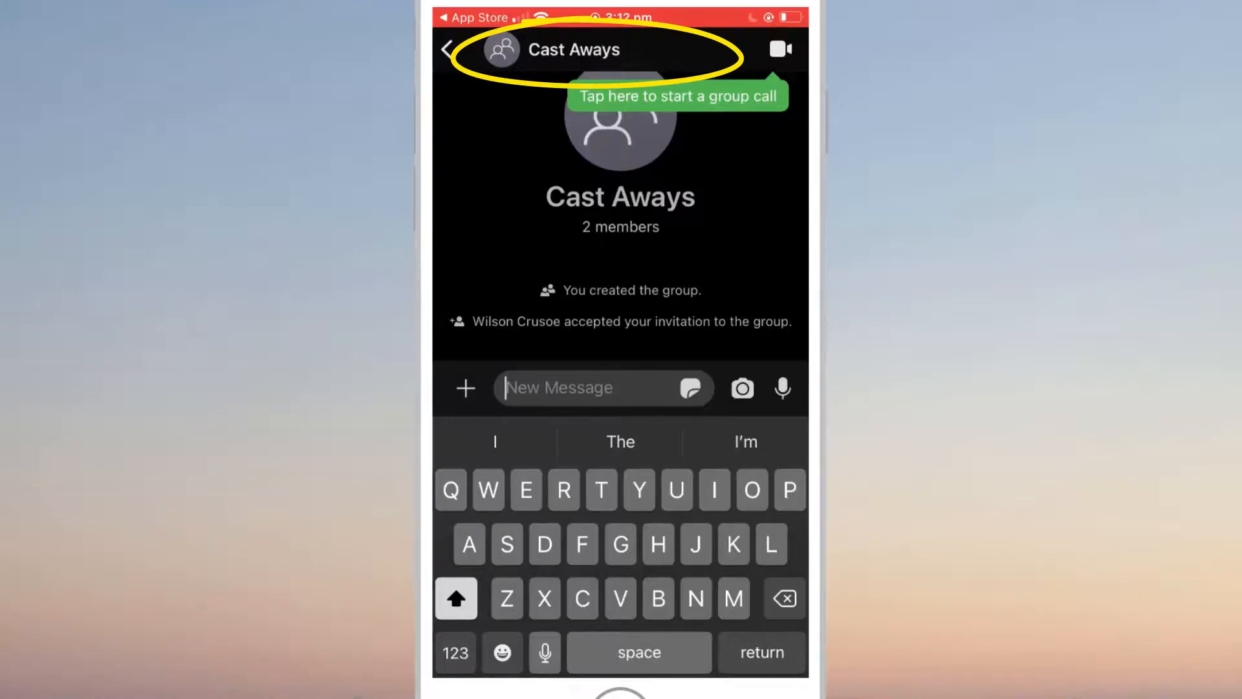
# View the Cast Aways chat settings and its Add Members list, then return to the settings
pyautogui.click(556, 49)
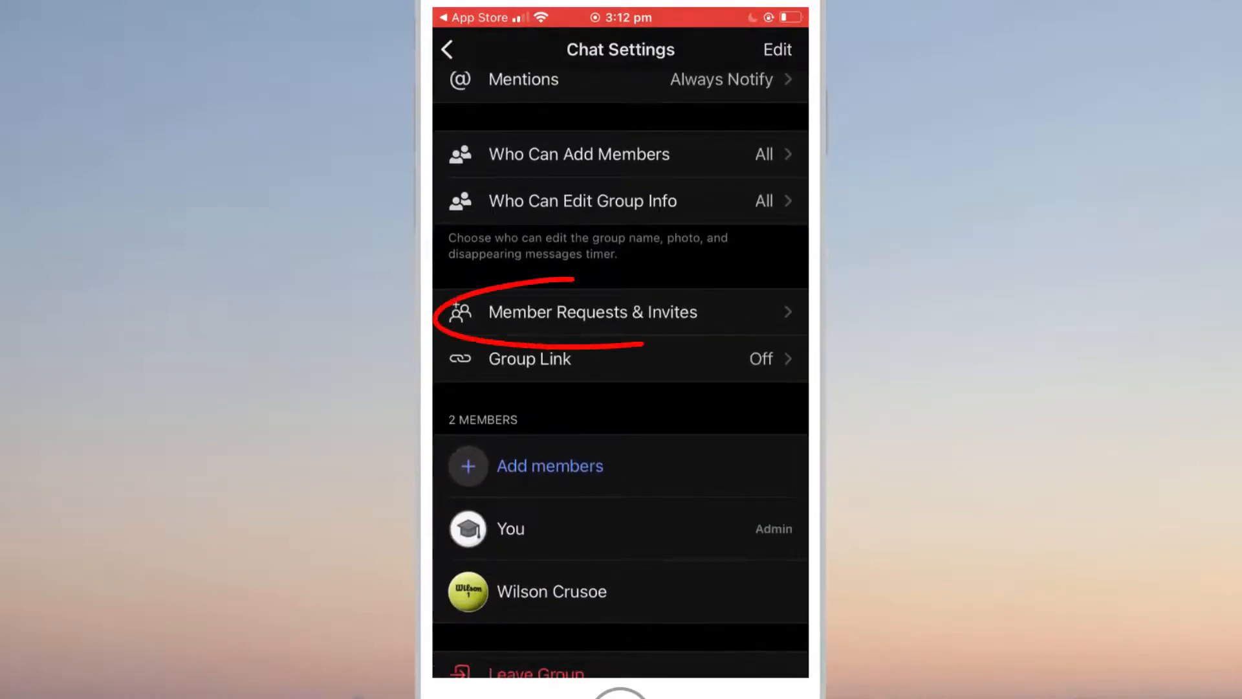
pyautogui.click(592, 312)
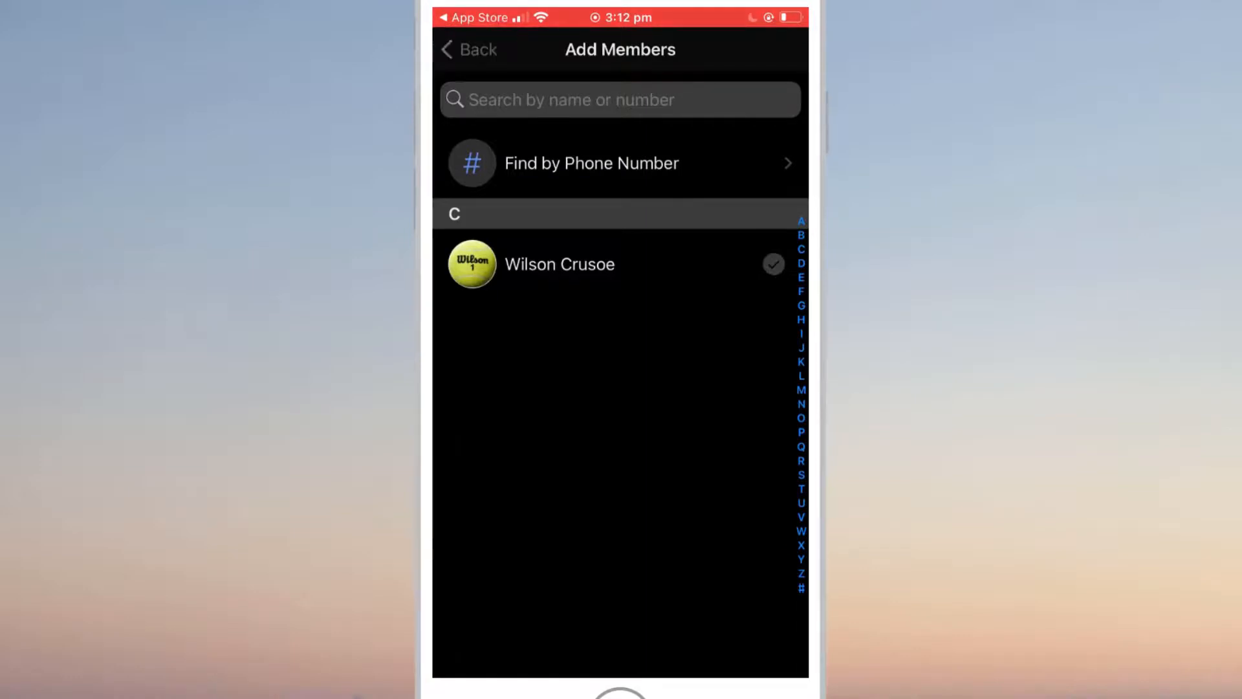
pyautogui.click(468, 49)
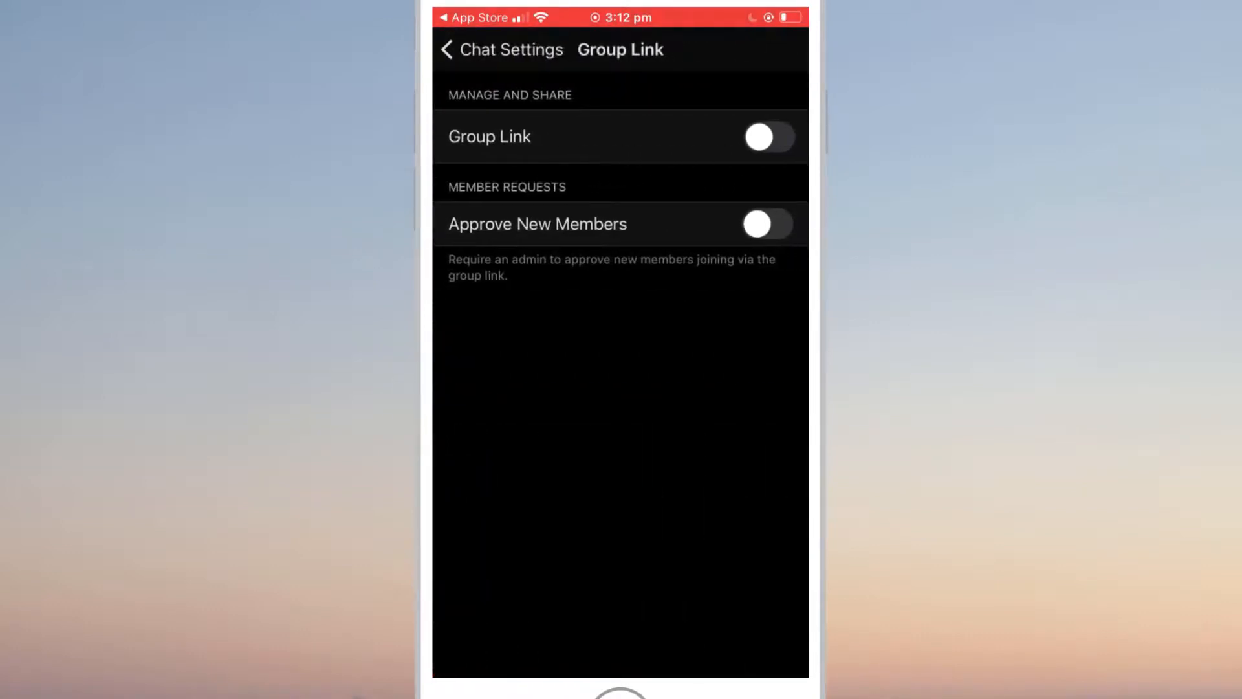
# Enable the Cast Aways group link and open the generated signal.group URL for sharing
pyautogui.click(767, 136)
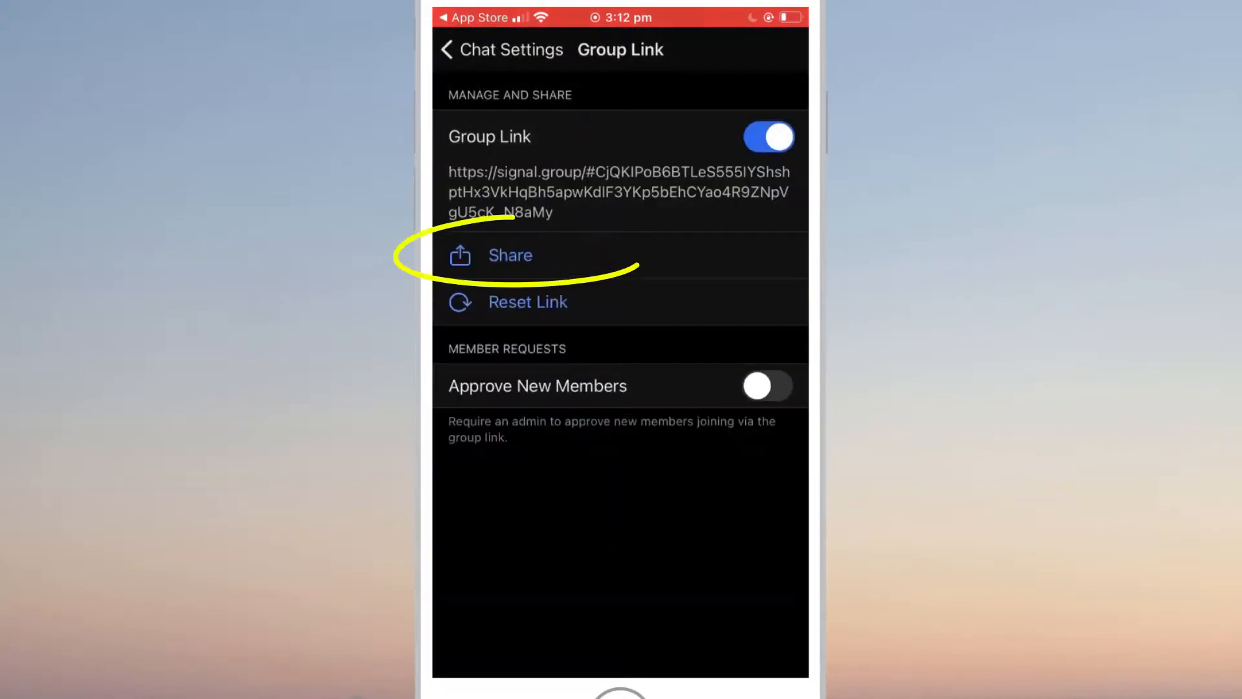
pyautogui.click(509, 255)
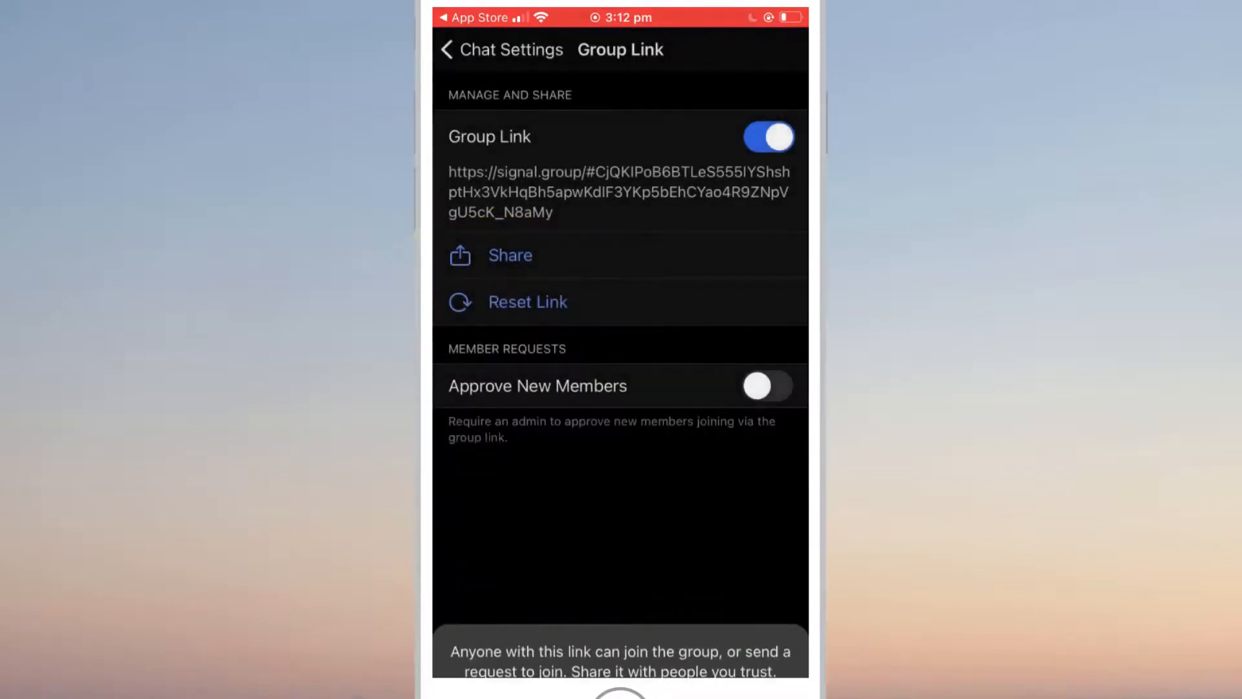
pyautogui.click(510, 255)
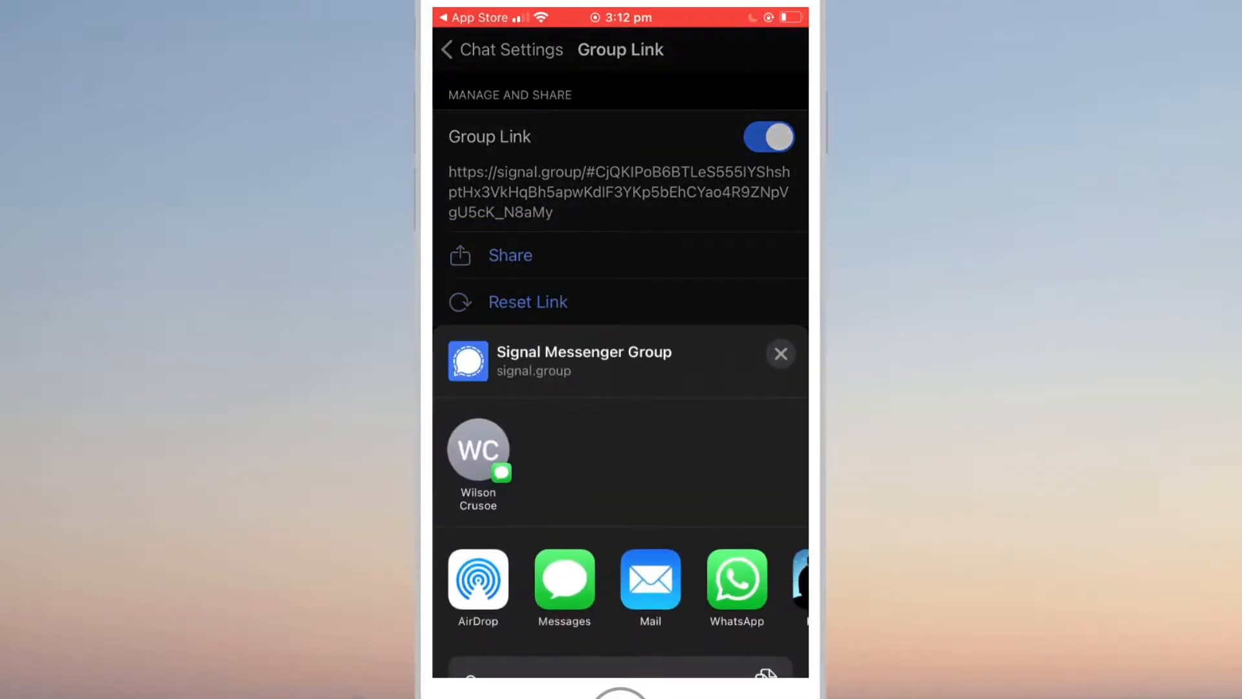
pyautogui.click(565, 578)
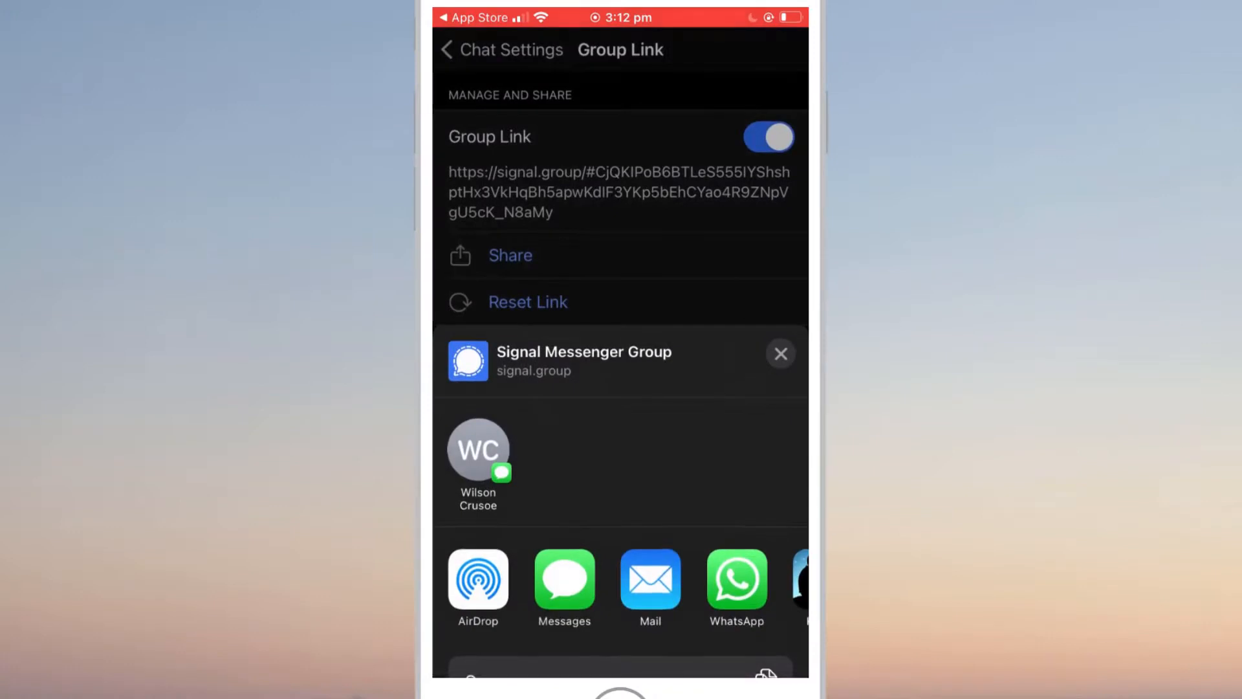
pyautogui.click(779, 354)
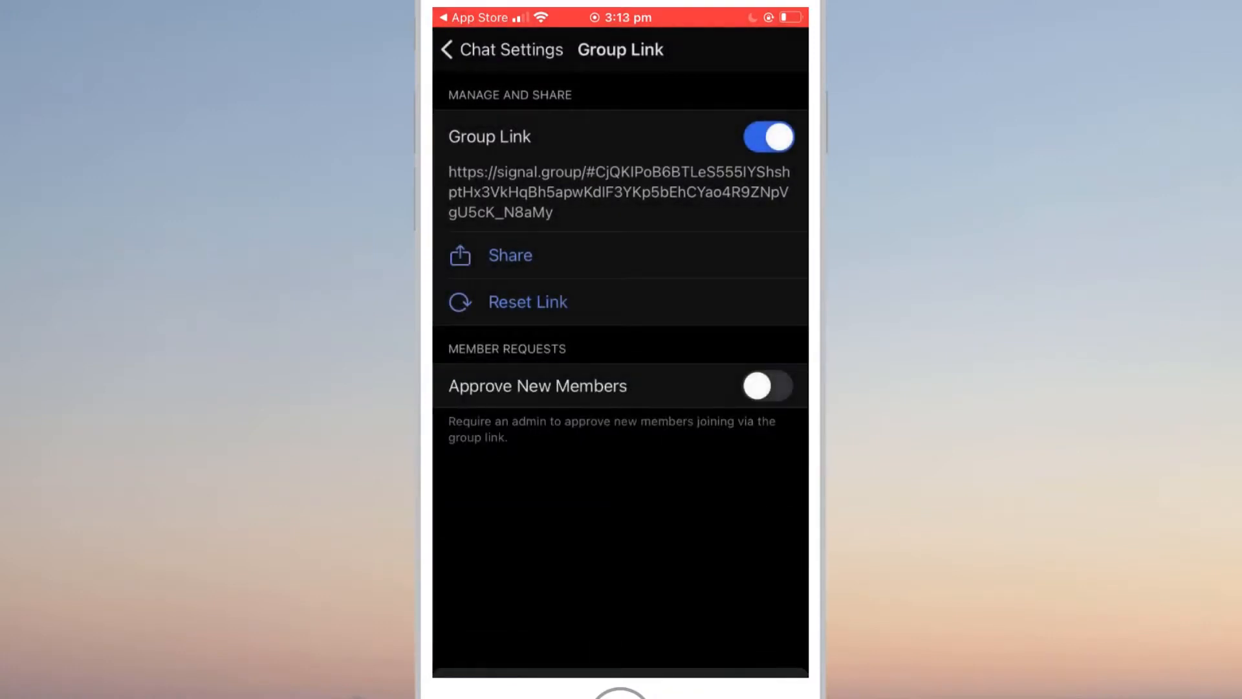